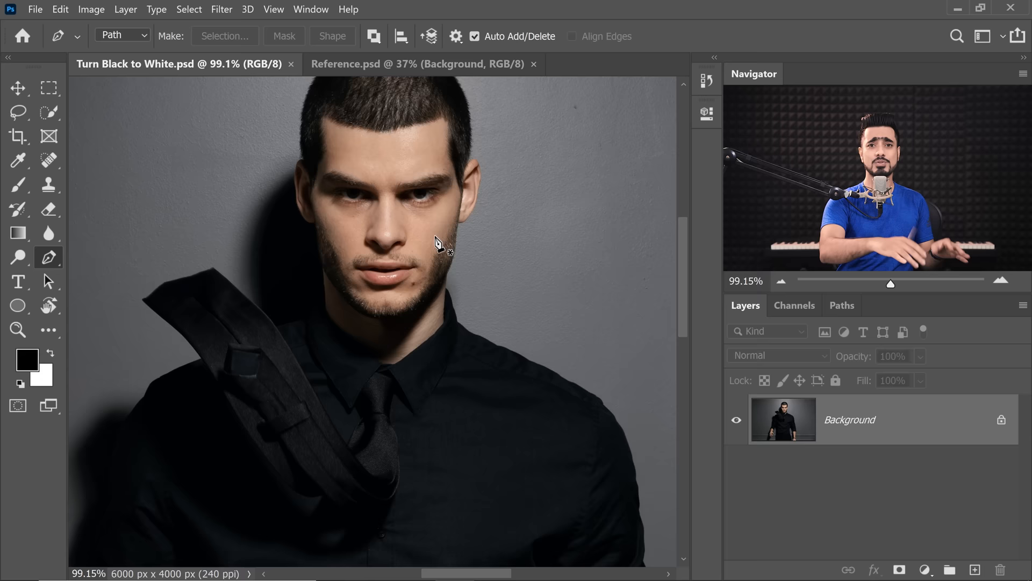
- Place Pen tool anchor points along the edge of the model's black shirt
{"action": "left_click", "coordinate": [18, 88]}
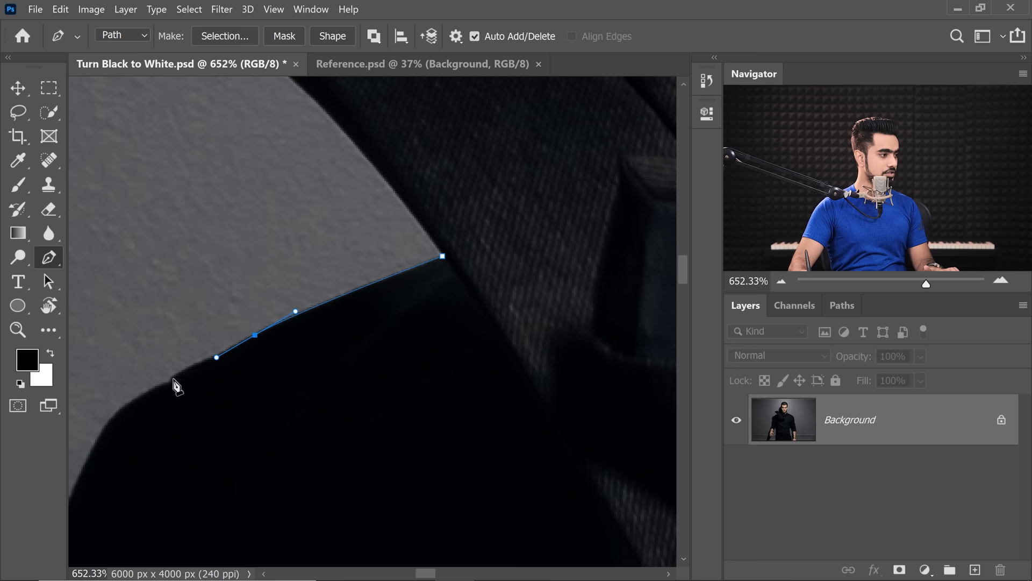
{"action": "left_click", "coordinate": [172, 377]}
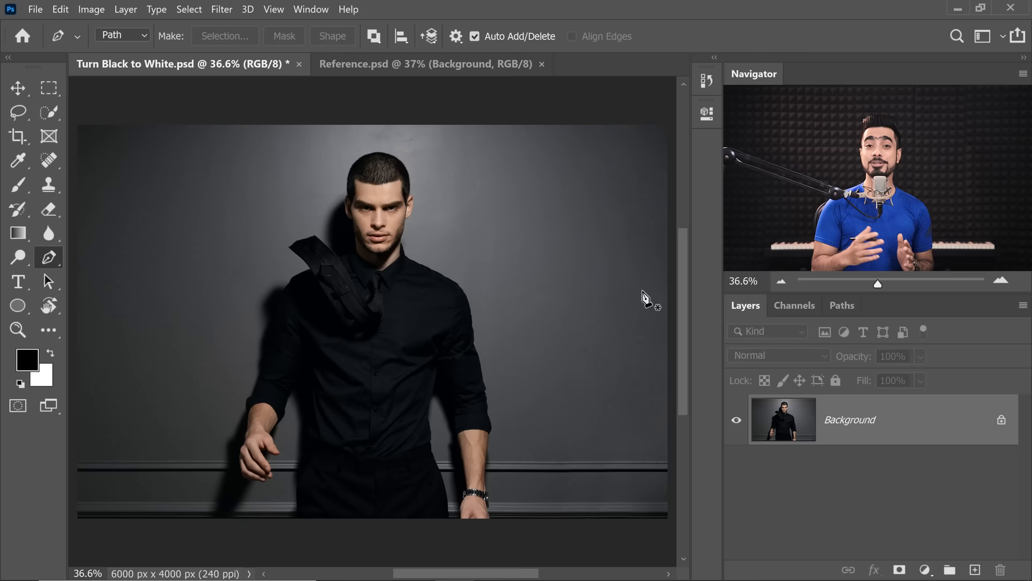
- Show the saved Shirt and Tie paths in the Paths panel
{"action": "left_click", "coordinate": [842, 305]}
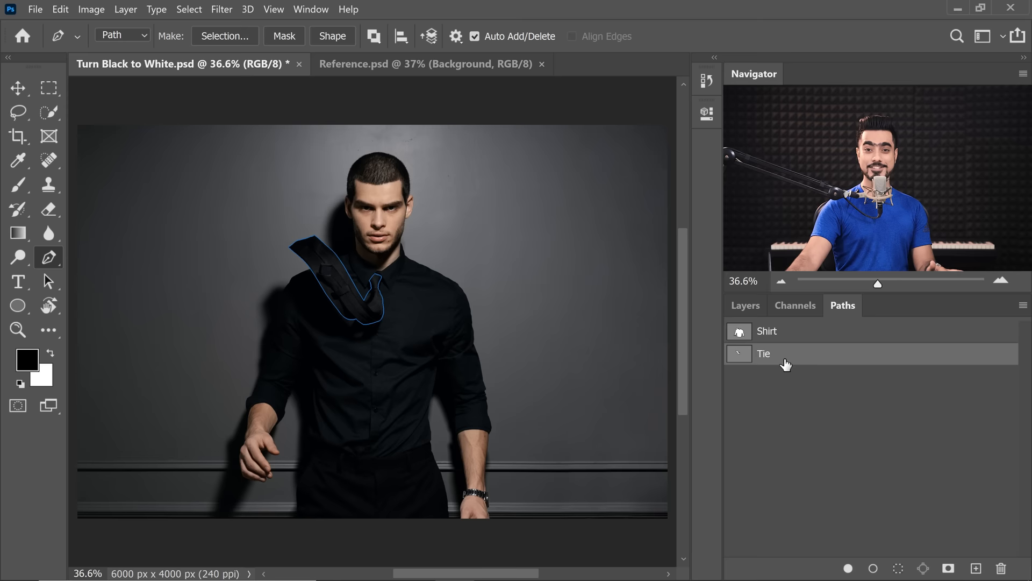
{"action": "left_click", "coordinate": [766, 331]}
{"action": "type", "text": "Random Circle"}
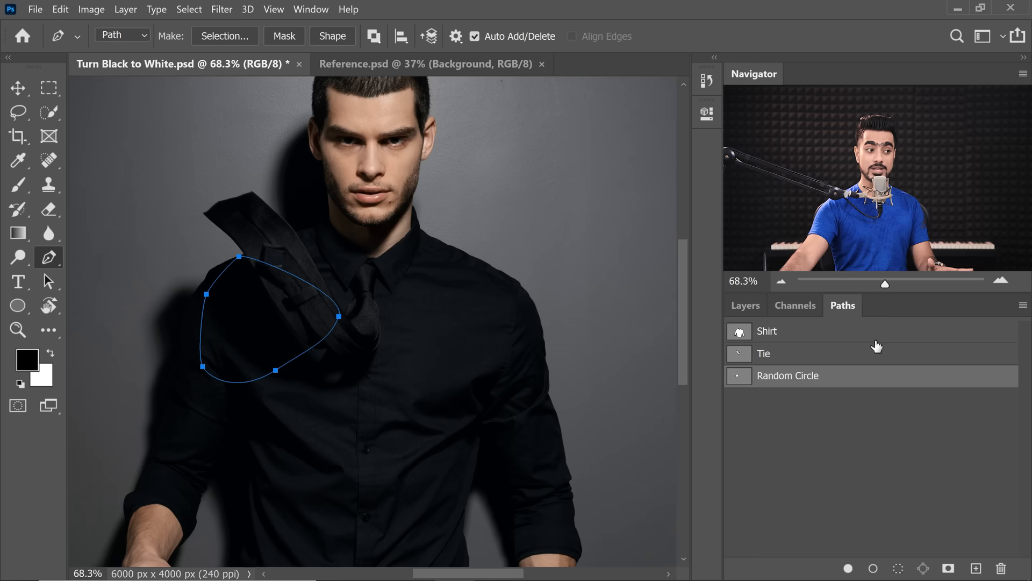
{"action": "left_click", "coordinate": [745, 305]}
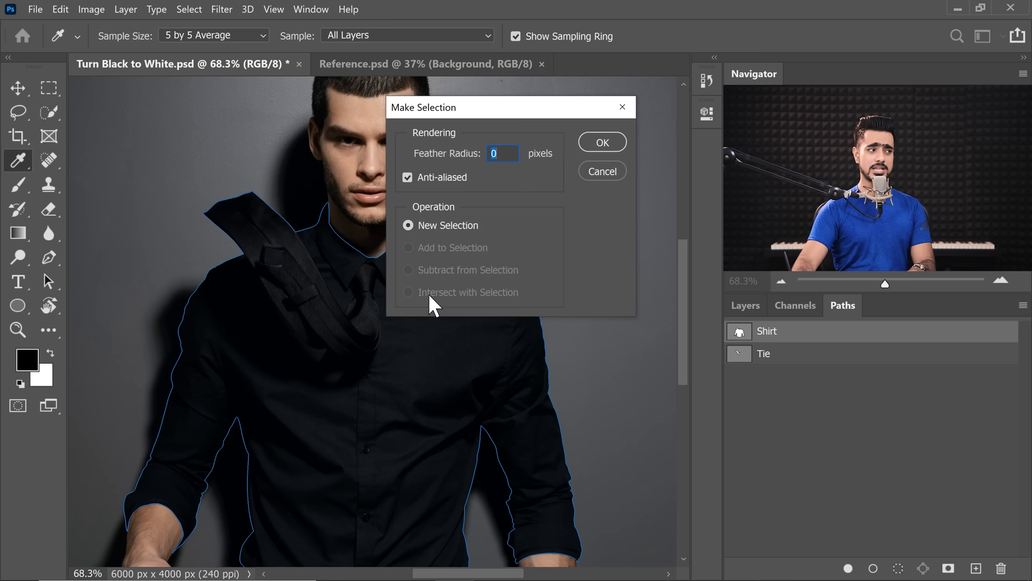
- Make a selection from the Shirt path with feather radius 0
{"action": "left_click", "coordinate": [601, 142]}
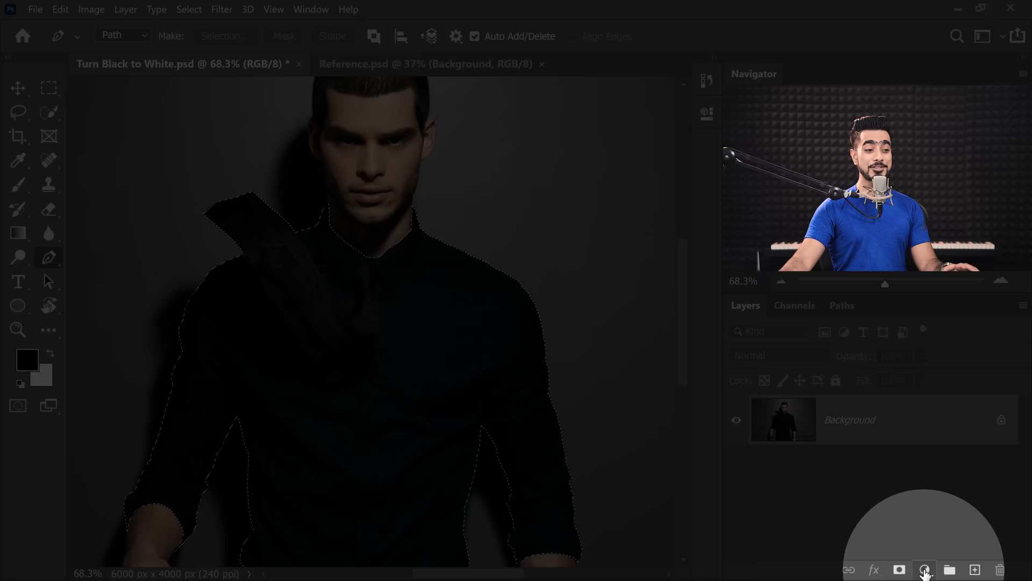
- Add a Hue/Saturation adjustment layer masked to the shirt selection
{"action": "left_click", "coordinate": [924, 570]}
{"action": "type", "text": "Changing Black to White"}
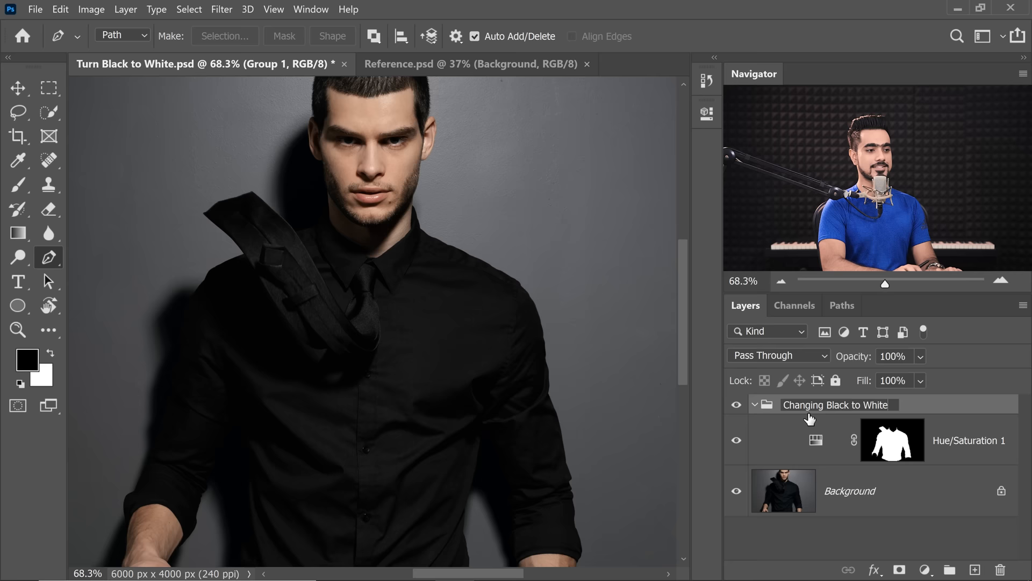
- In the Changing Black to White group, raise the Curves dark point to turn the shirt grey
{"action": "left_click", "coordinate": [819, 419]}
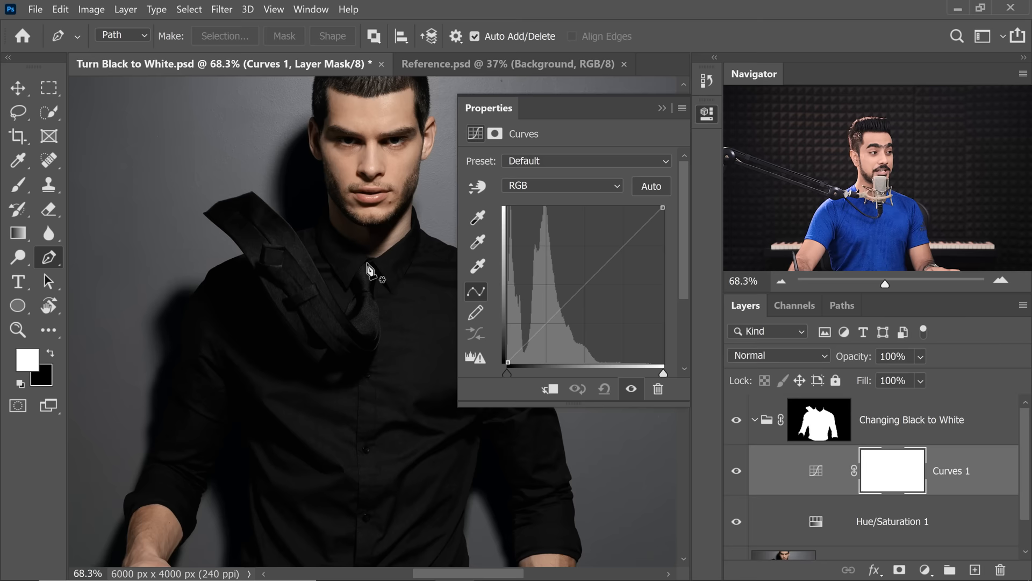
{"action": "left_click", "coordinate": [18, 88]}
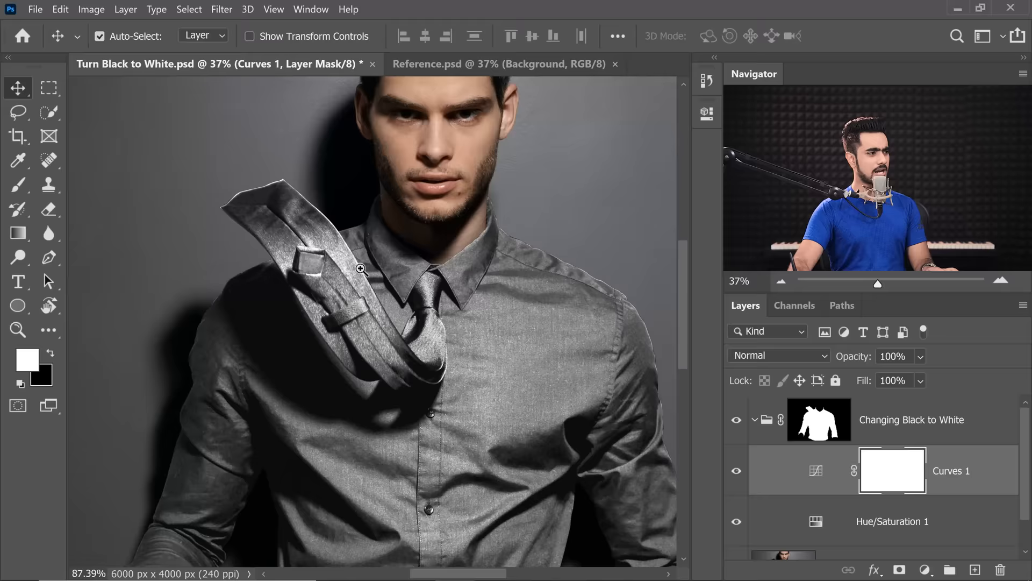
{"action": "double_click", "coordinate": [817, 470]}
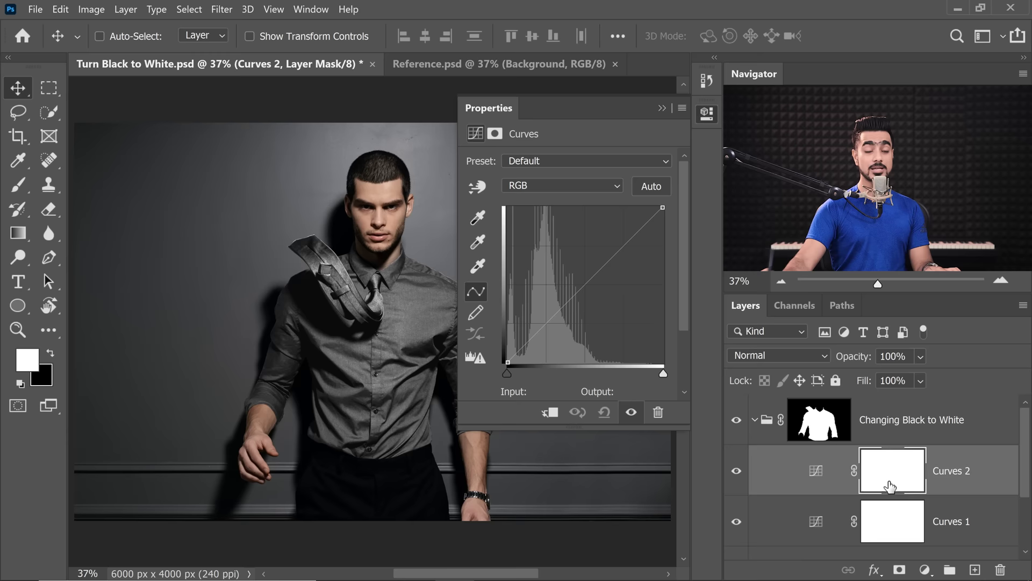
- Paint the tie out of Curves 2's mask with black and drag its white point left
{"action": "left_click", "coordinate": [842, 305]}
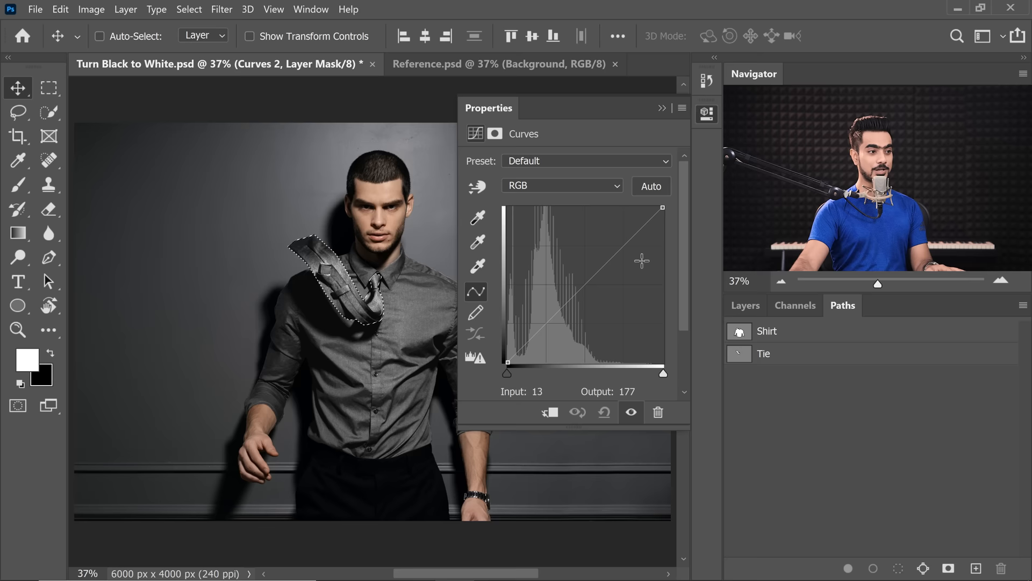
{"action": "left_click", "coordinate": [745, 304]}
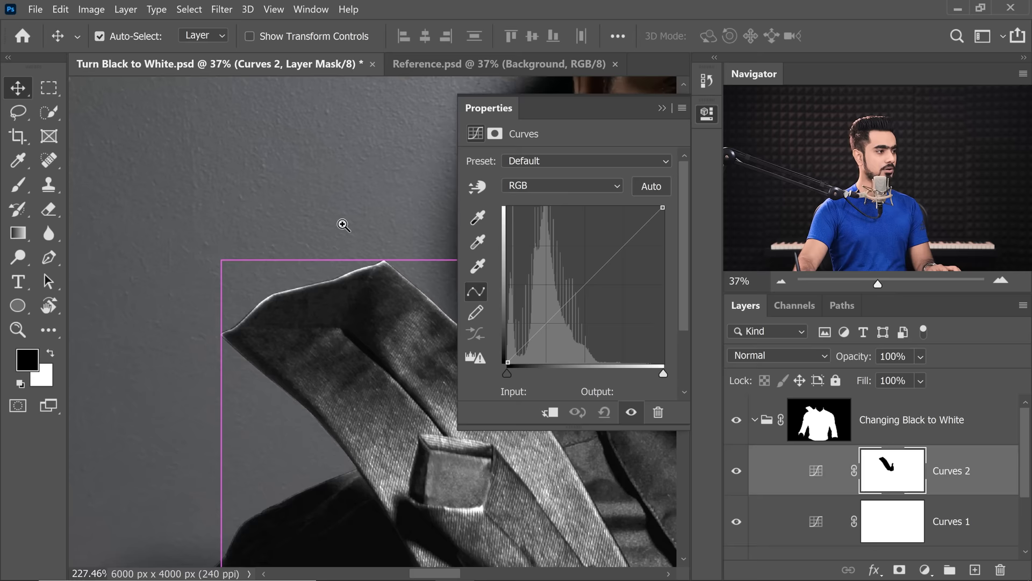
{"action": "left_click", "coordinate": [18, 185]}
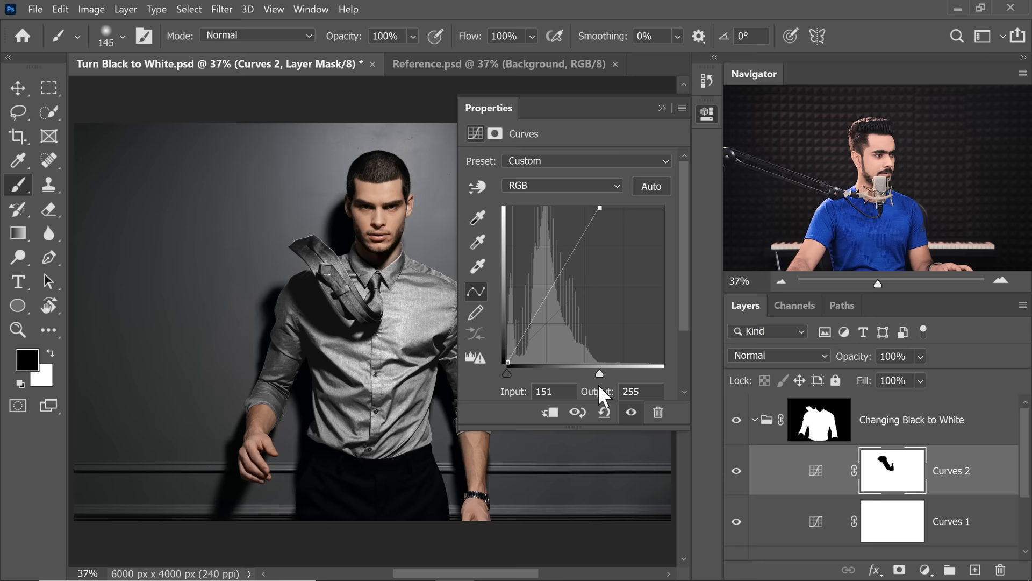
{"action": "left_click", "coordinate": [892, 470]}
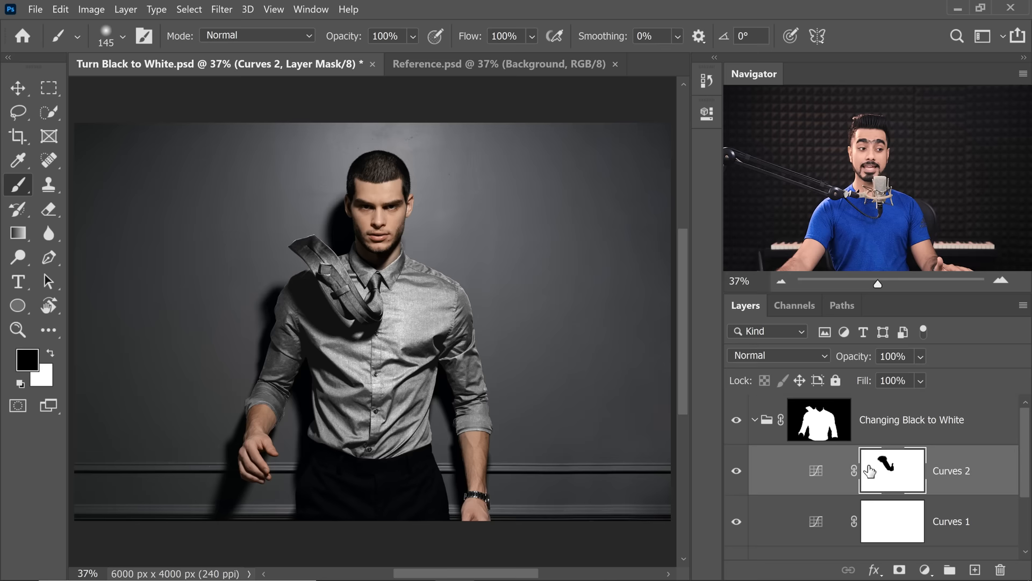
- Copy the tie-excluding Curves 2 mask onto Curves 3, replacing its mask
{"action": "left_click", "coordinate": [942, 568]}
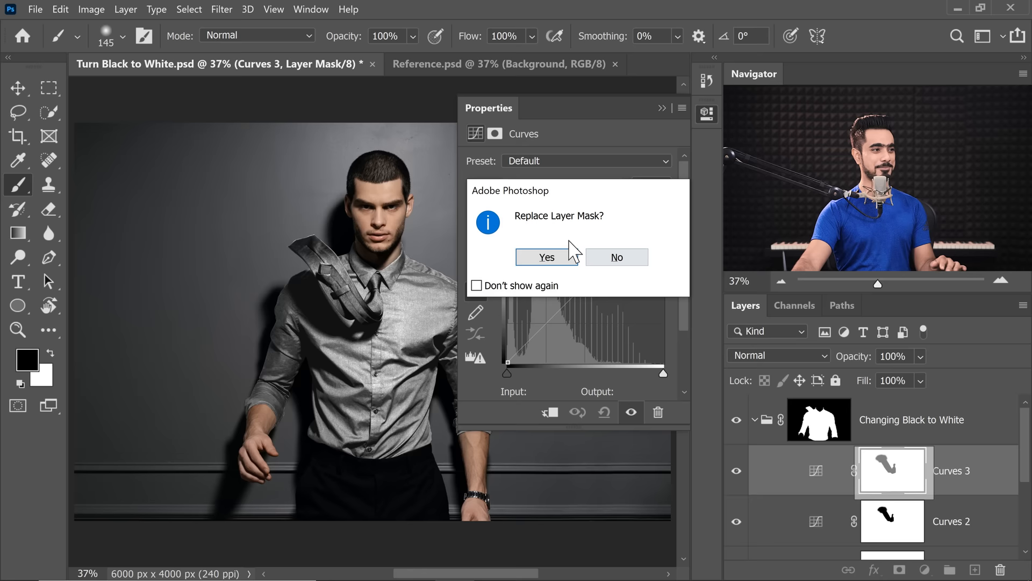
{"action": "left_click", "coordinate": [546, 257]}
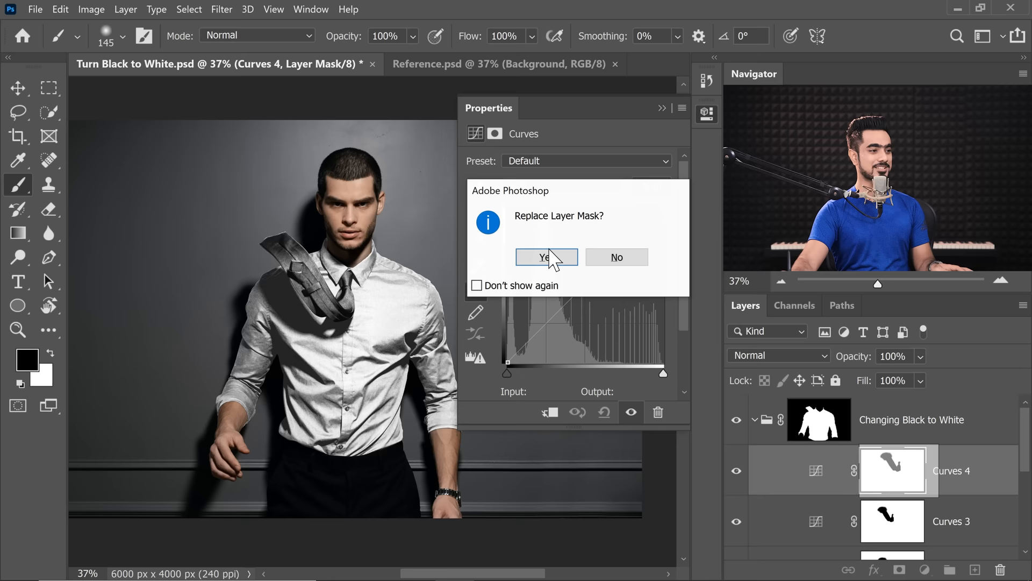
- Replace Curves 4's mask with the tie-excluding mask and raise its curve
{"action": "left_click", "coordinate": [545, 257]}
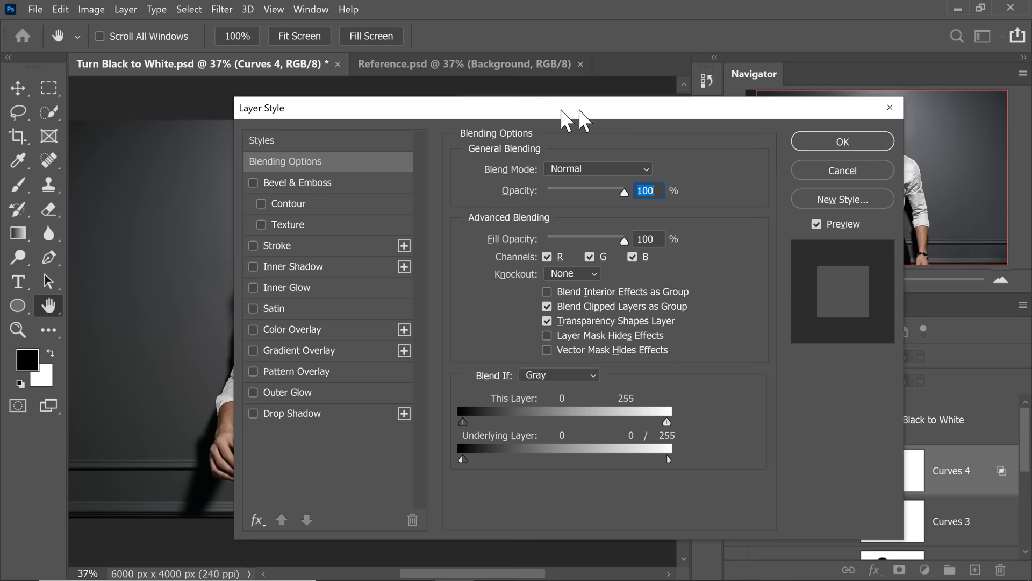
- Adjust Curves 4's Blending Options in Layer Style and apply them
{"action": "left_click", "coordinate": [842, 141]}
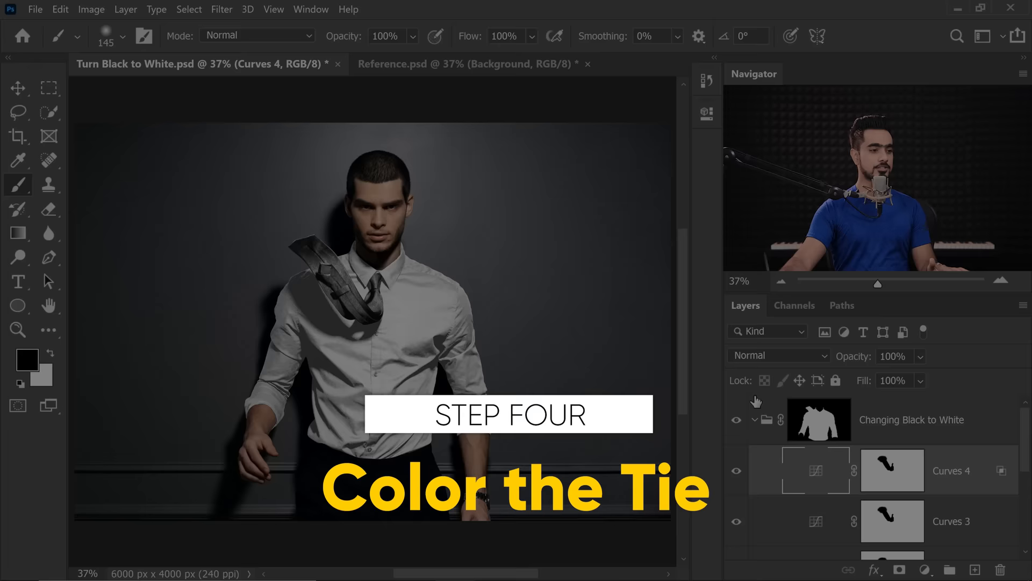
- Collapse the Changing Black to White group and load the Tie path as a selection
{"action": "left_click", "coordinate": [842, 305]}
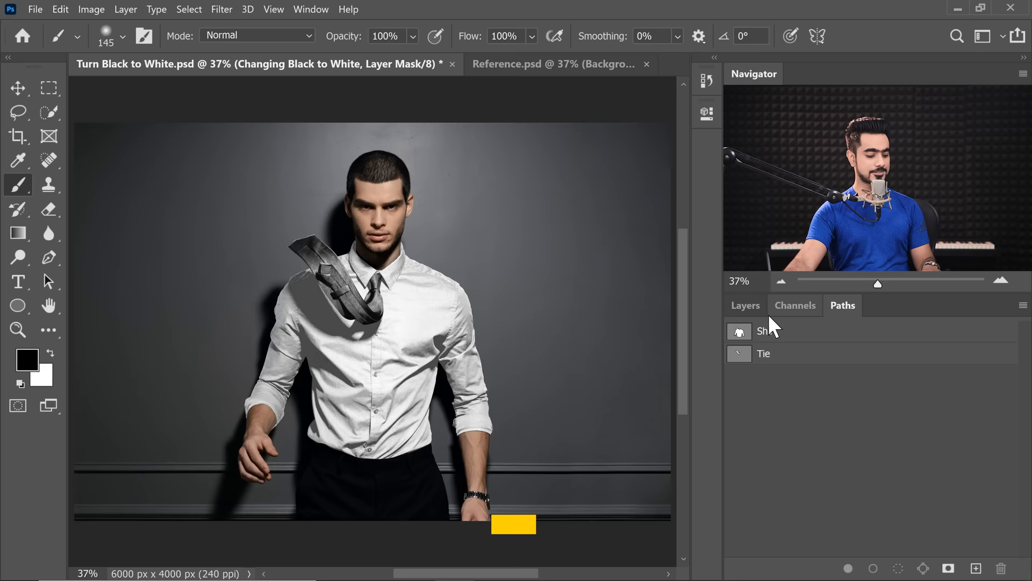
{"action": "left_click", "coordinate": [766, 330]}
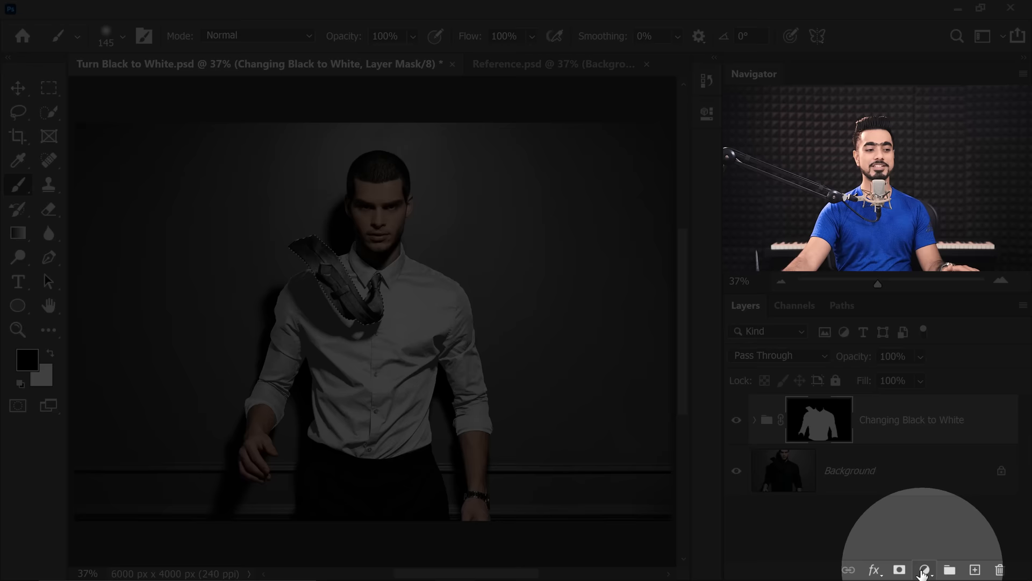
- Add a Solid Color fill layer in red (e32d2d) over the tie
{"action": "left_click", "coordinate": [923, 569]}
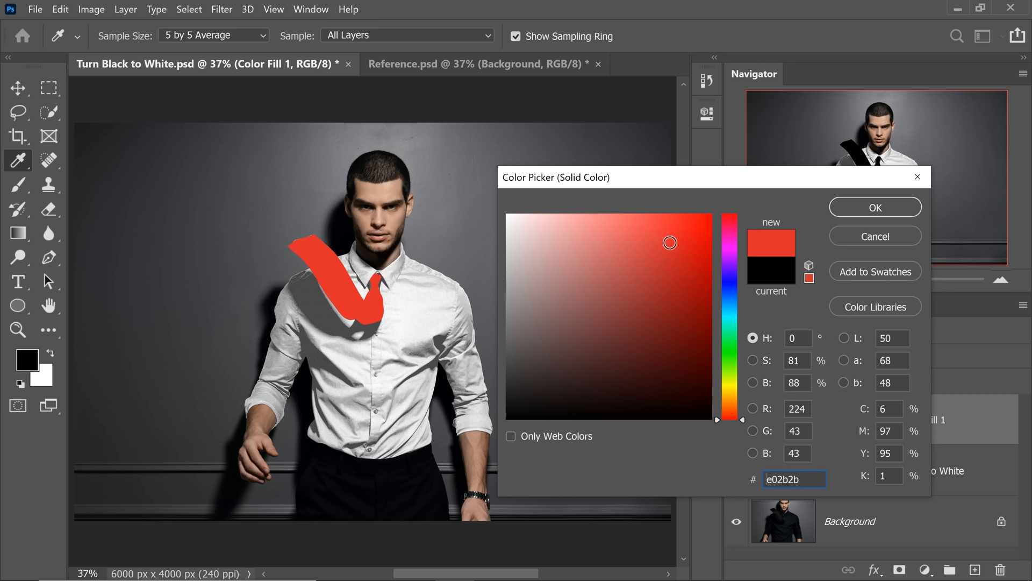
{"action": "left_click", "coordinate": [672, 235]}
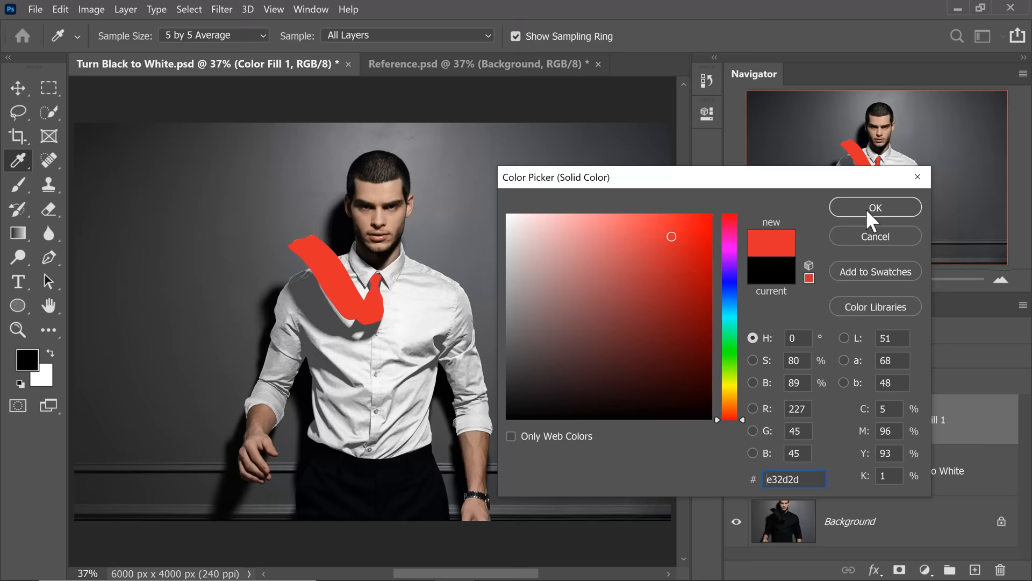
{"action": "left_click", "coordinate": [875, 206]}
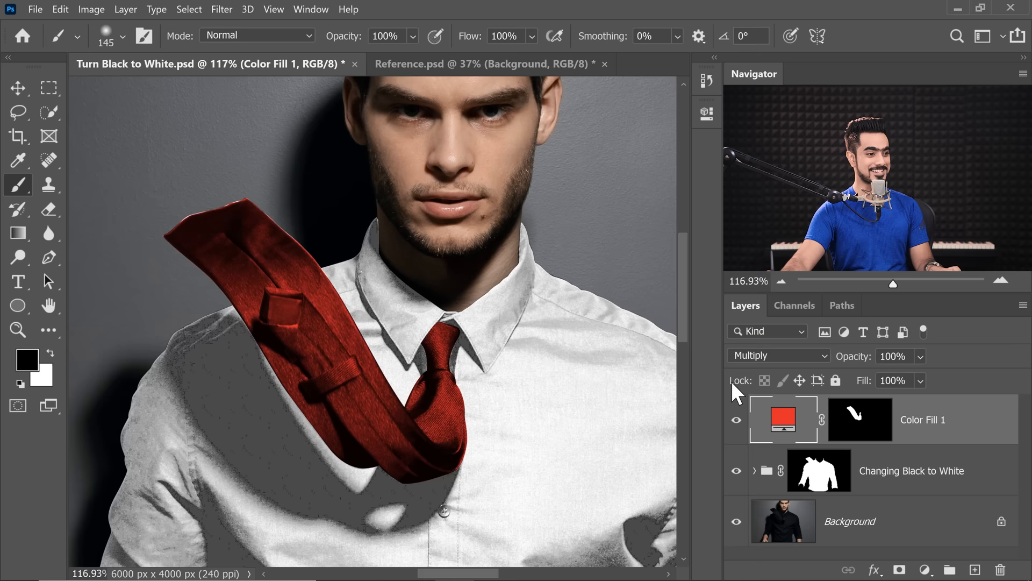
- Change the tie's fill colour to a brighter red (ff1d1d)
{"action": "double_click", "coordinate": [783, 419]}
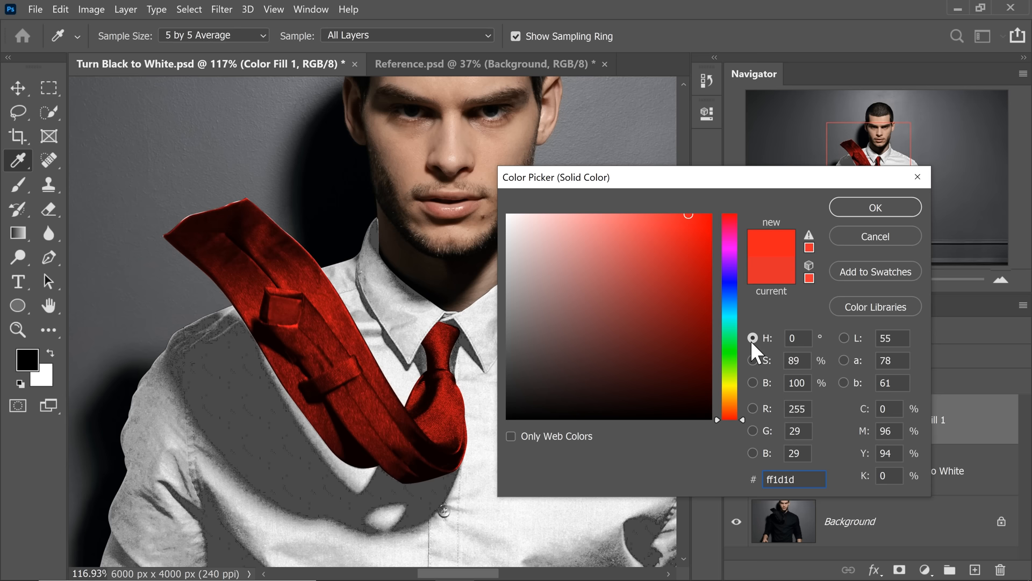
{"action": "left_click", "coordinate": [874, 206]}
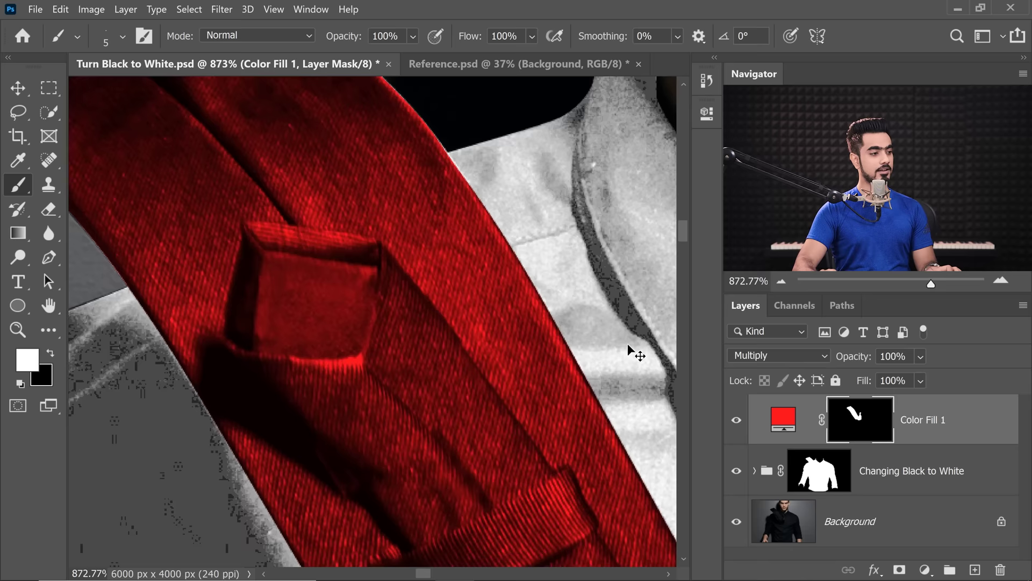
- Fit the canvas to the screen while masking the red fill to the tie
{"action": "key", "text": "Ctrl+0"}
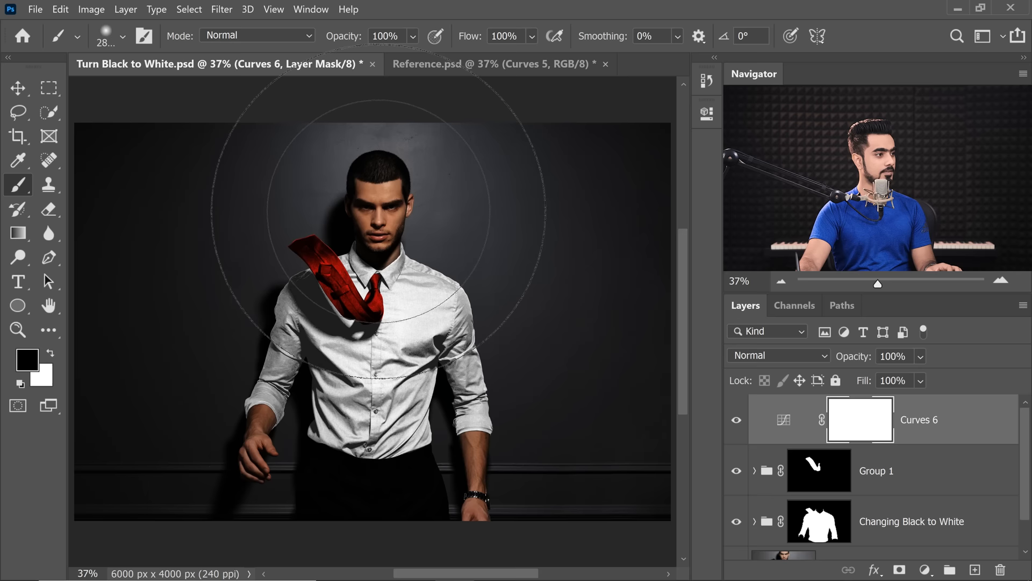
- Transform the Curves layer while preparing to paint the spotlight into its mask
{"action": "key", "text": "Ctrl+T"}
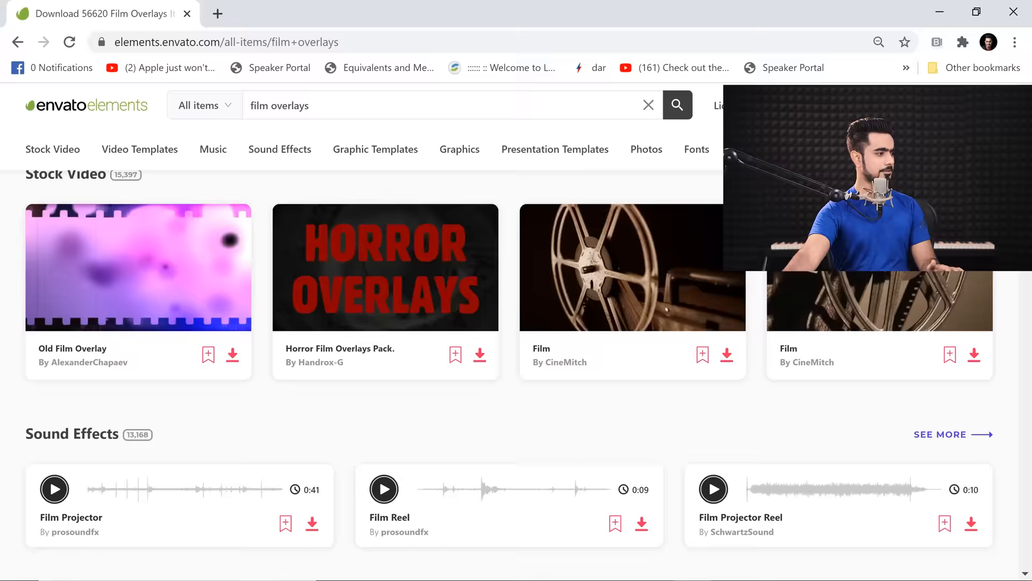
- Start downloading the 50 Vintage Film Photo Overlays pack from the Graphics results
{"action": "scroll", "scroll_direction": "down", "scroll_amount": 3}
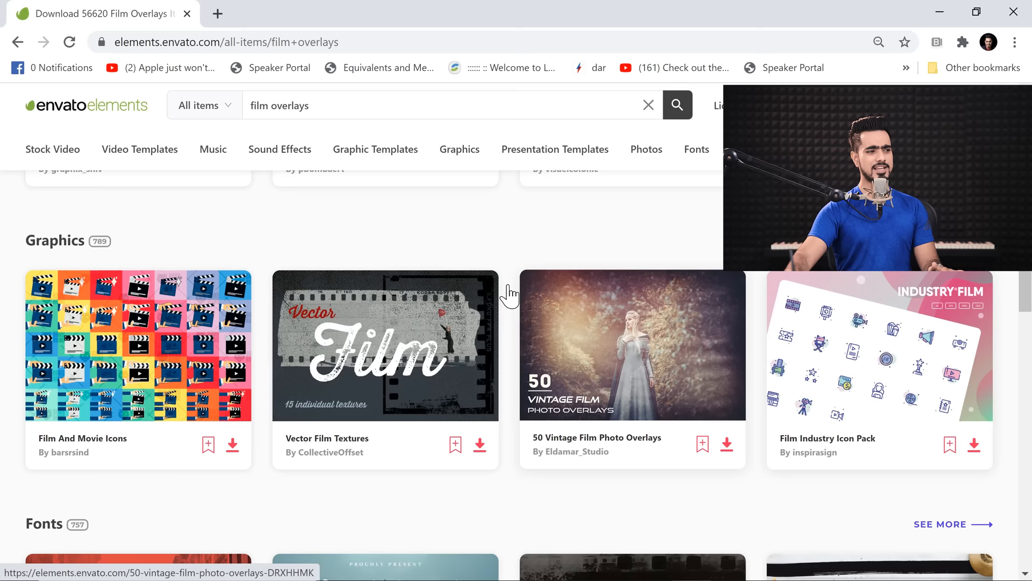
{"action": "left_click", "coordinate": [727, 445]}
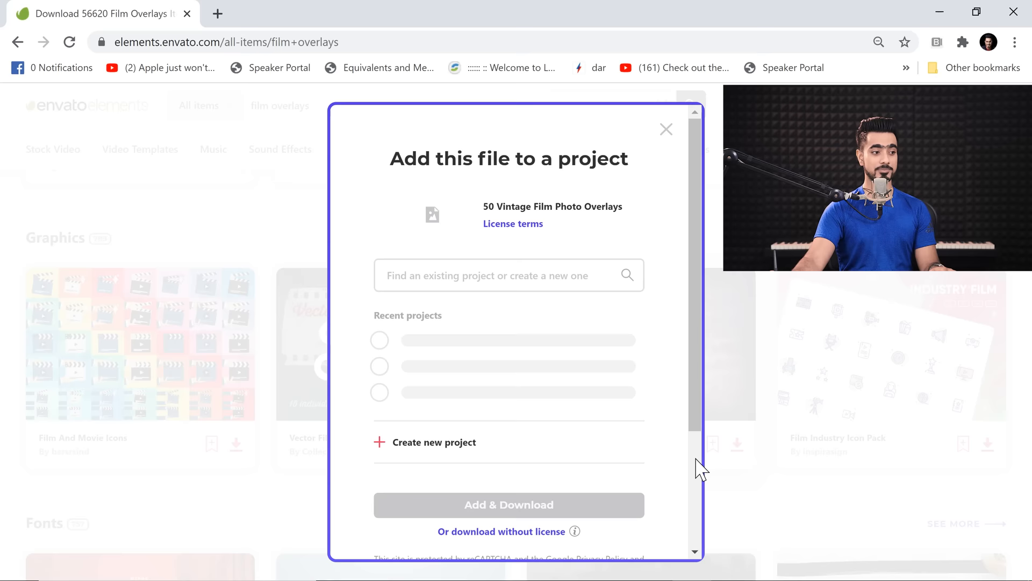
- Confirm the download of the 50 Vintage Film Photo Overlays pack
{"action": "left_click", "coordinate": [380, 340]}
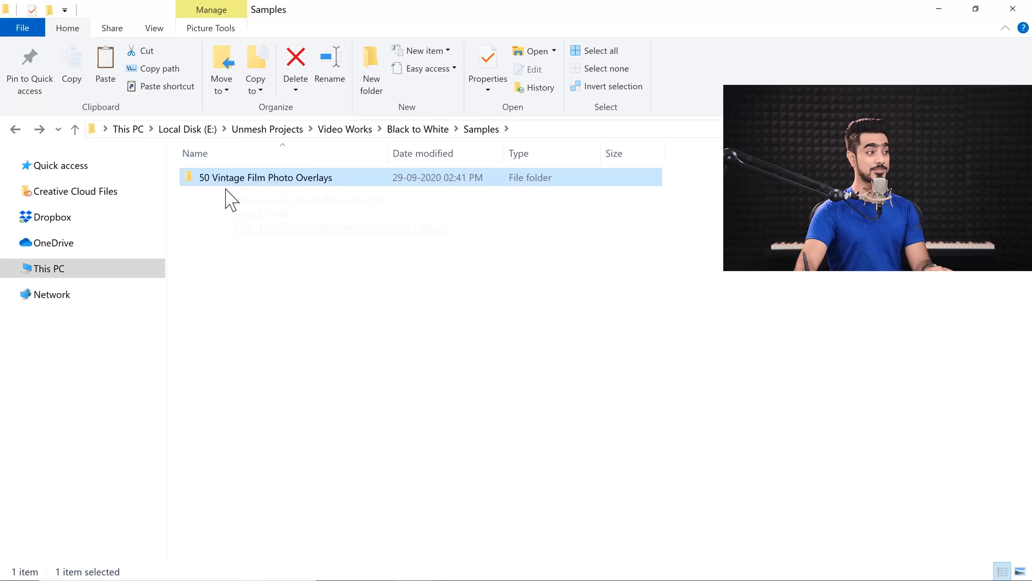
- Open the 50 Vintage Film Photo Overlays folder and browse its jpg thumbnails
{"action": "double_click", "coordinate": [265, 177]}
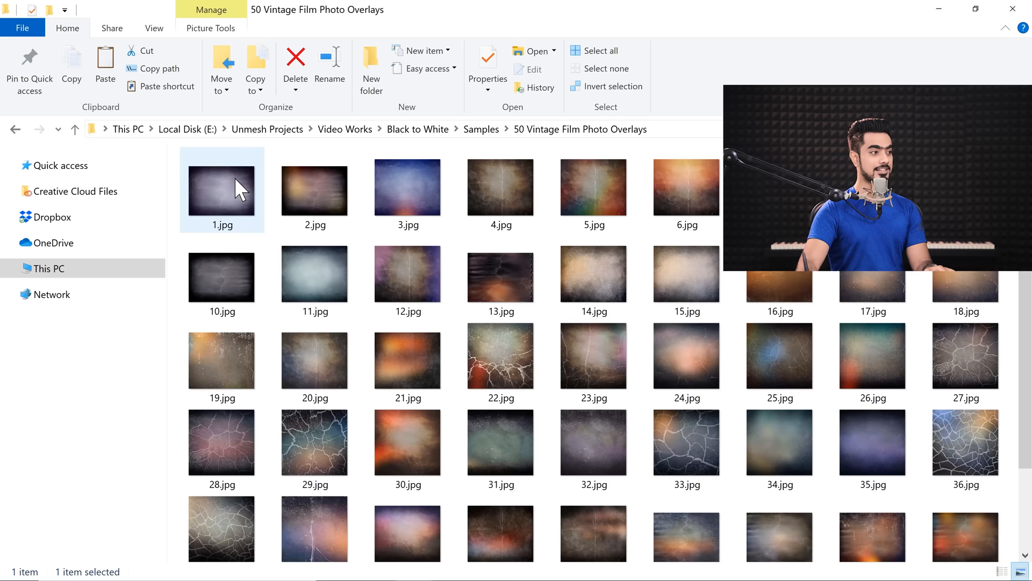
{"action": "scroll", "scroll_direction": "down", "scroll_amount": 3}
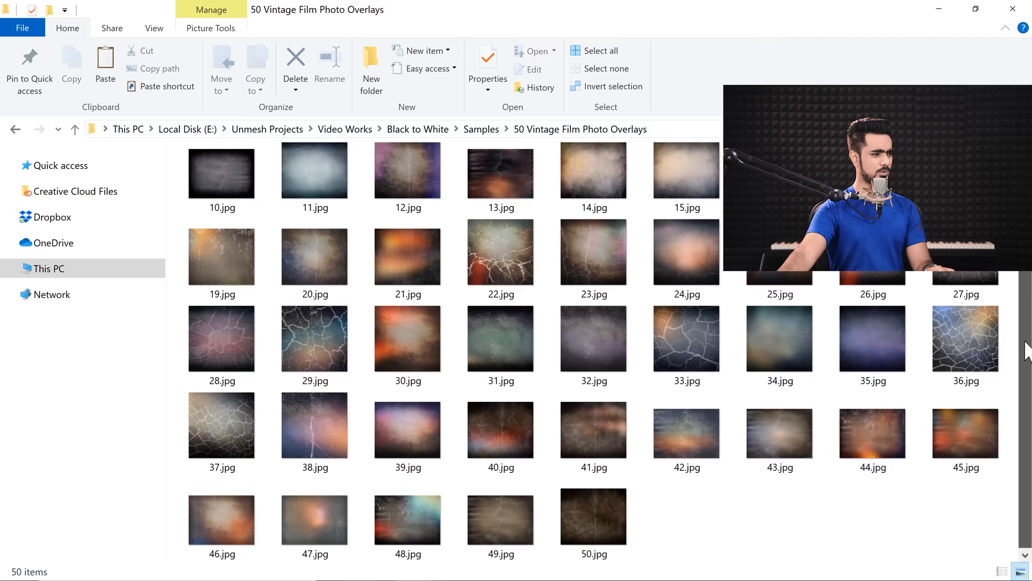
{"action": "left_click", "coordinate": [730, 566]}
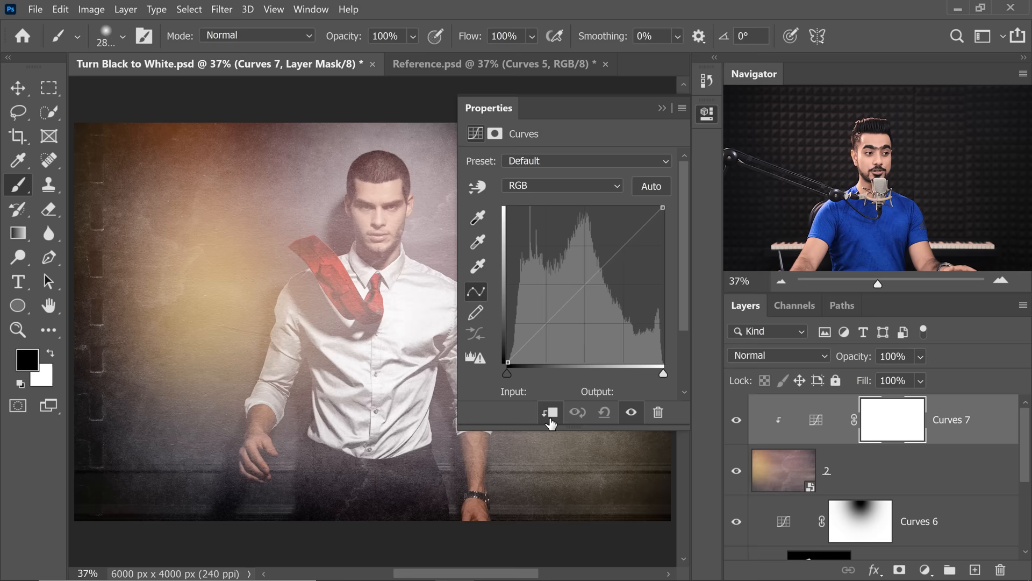
- Clip the new Curves 7 adjustment to the film overlay layer
{"action": "left_click", "coordinate": [775, 422]}
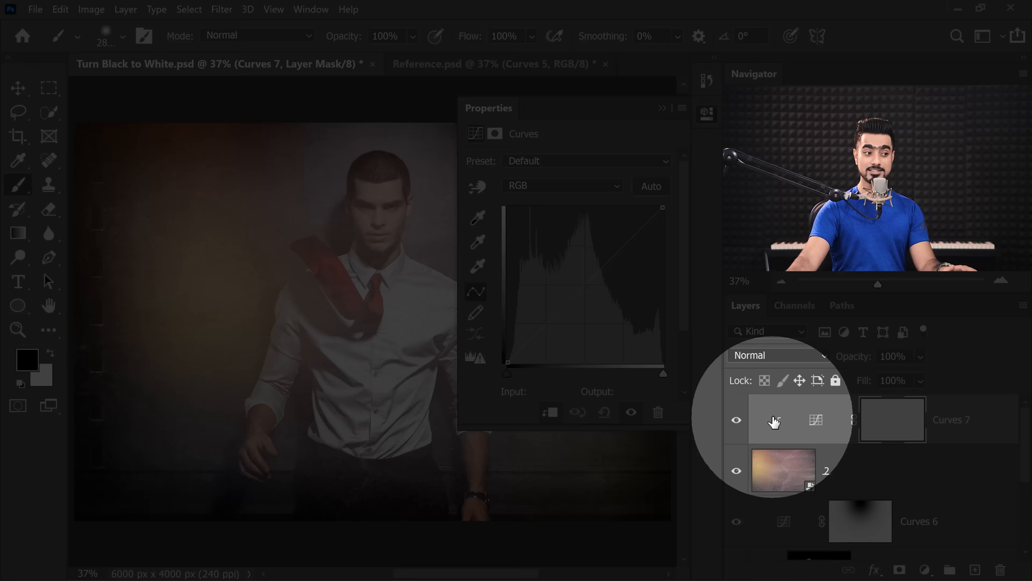